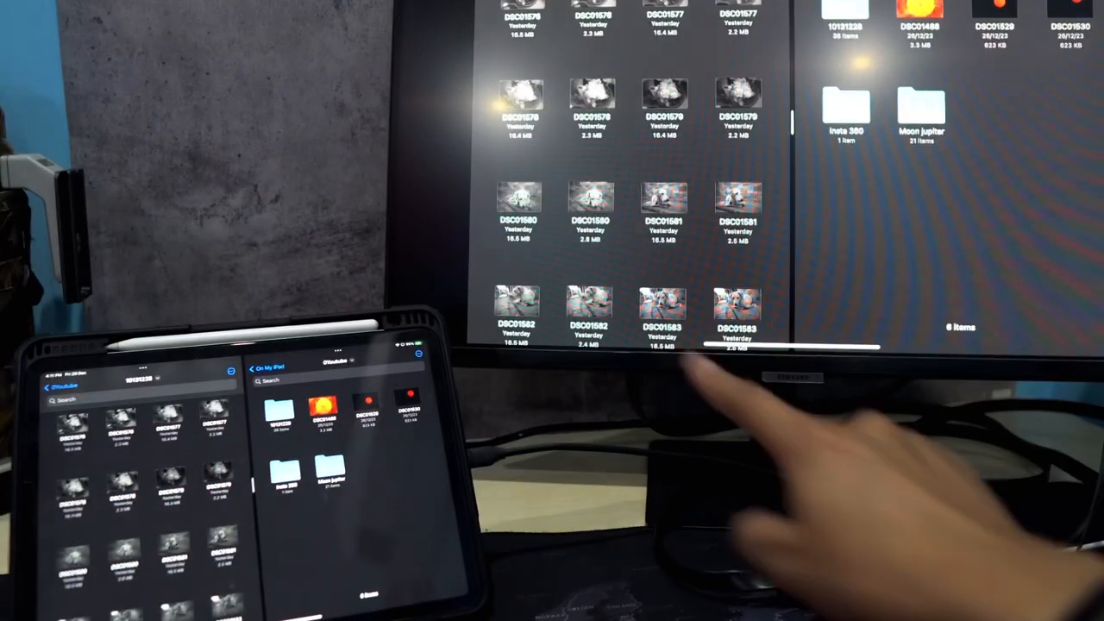
pyautogui.moveTo(690, 259)
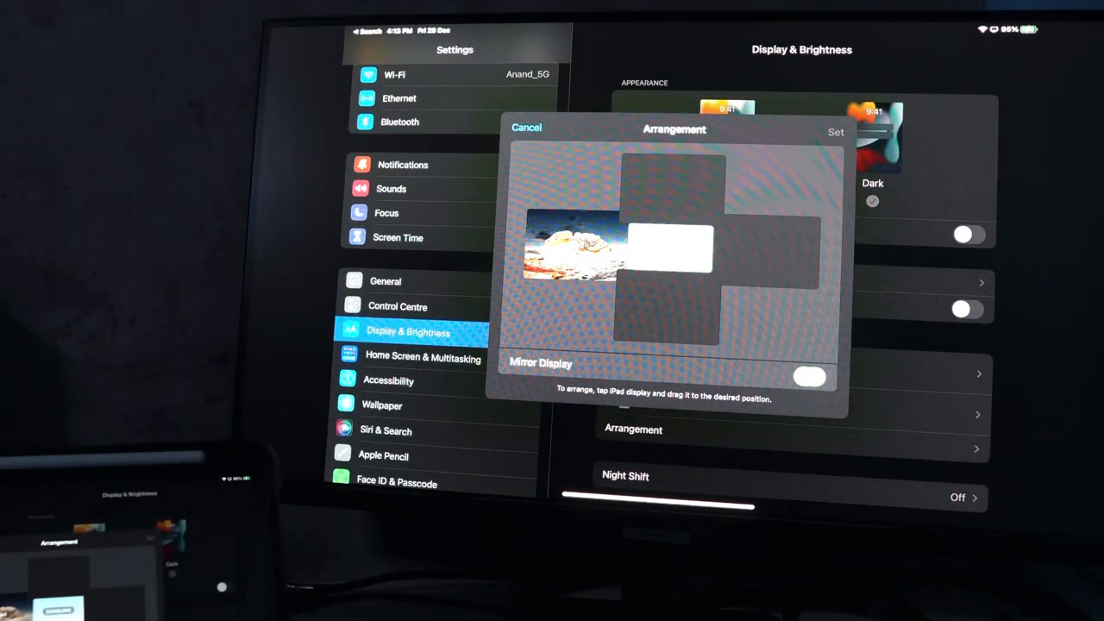
# Drag the wallpaper display from the left to directly below the white display, keeping mirroring off
pyautogui.moveTo(595, 246); pyautogui.dragTo(673, 310)
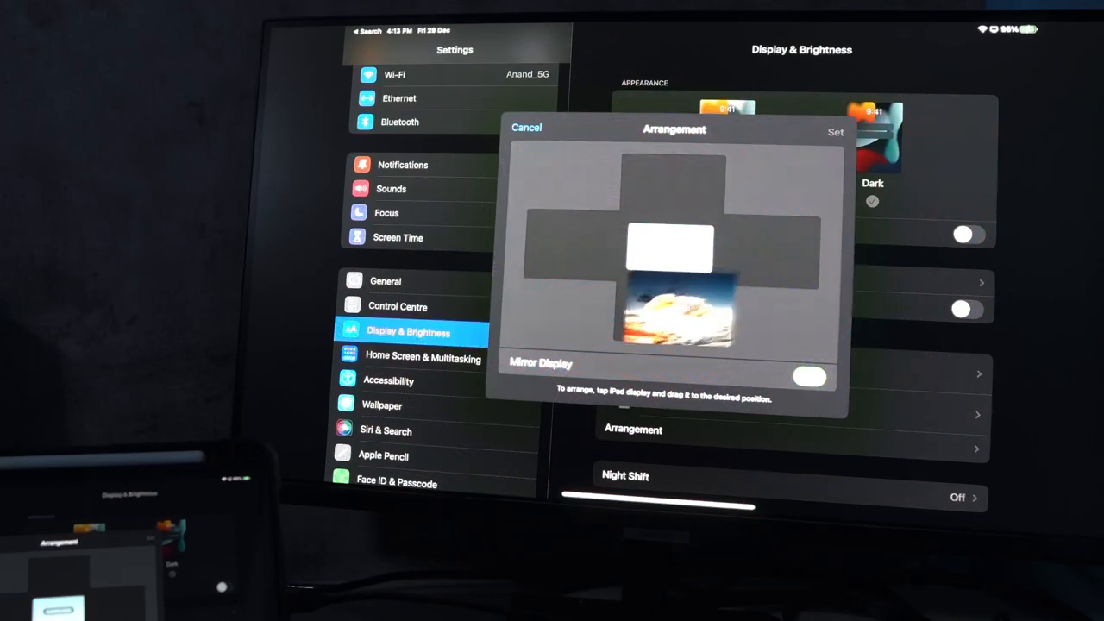